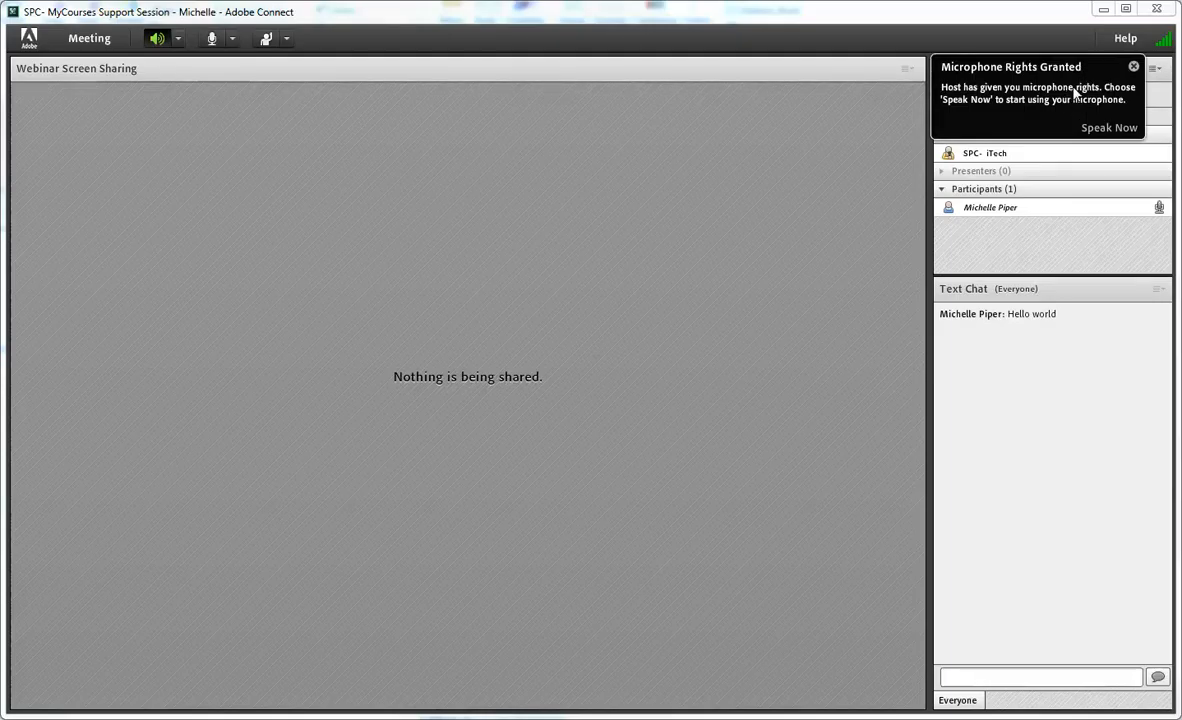
pyautogui.moveTo(1110, 178)
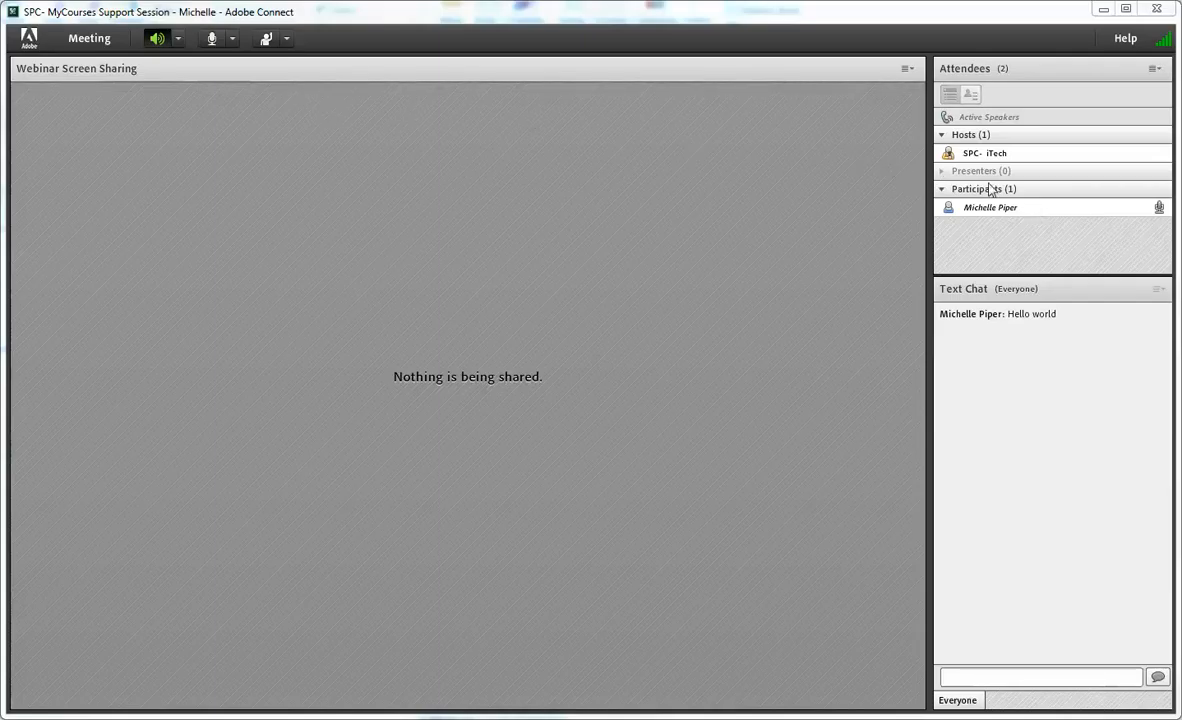
# - Connect the microphone to the meeting, then mute it so the attendee entry shows muted
pyautogui.click(990, 207)
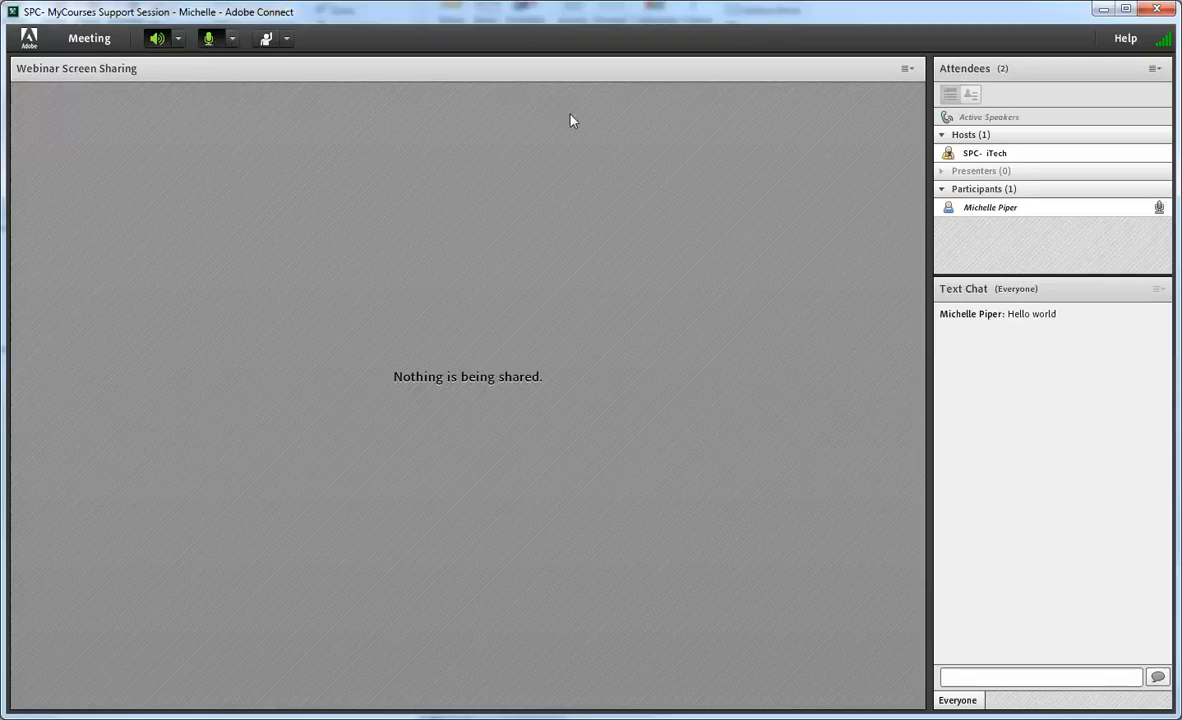
pyautogui.click(209, 38)
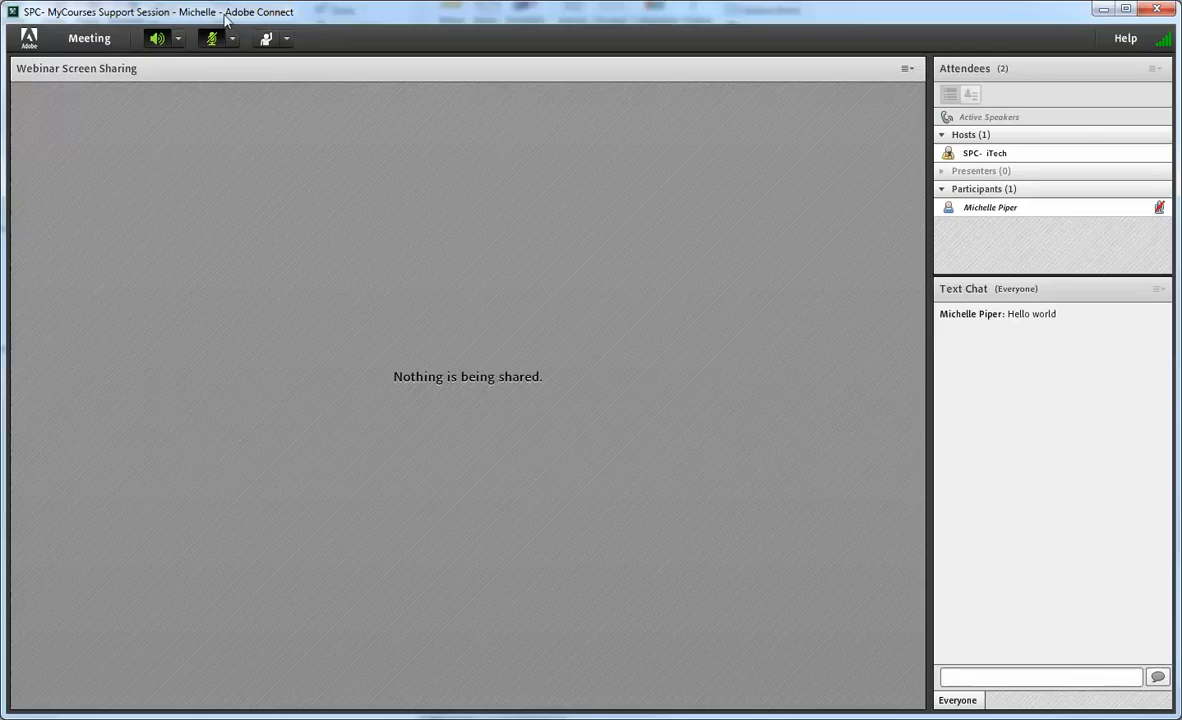
pyautogui.moveTo(212, 39)
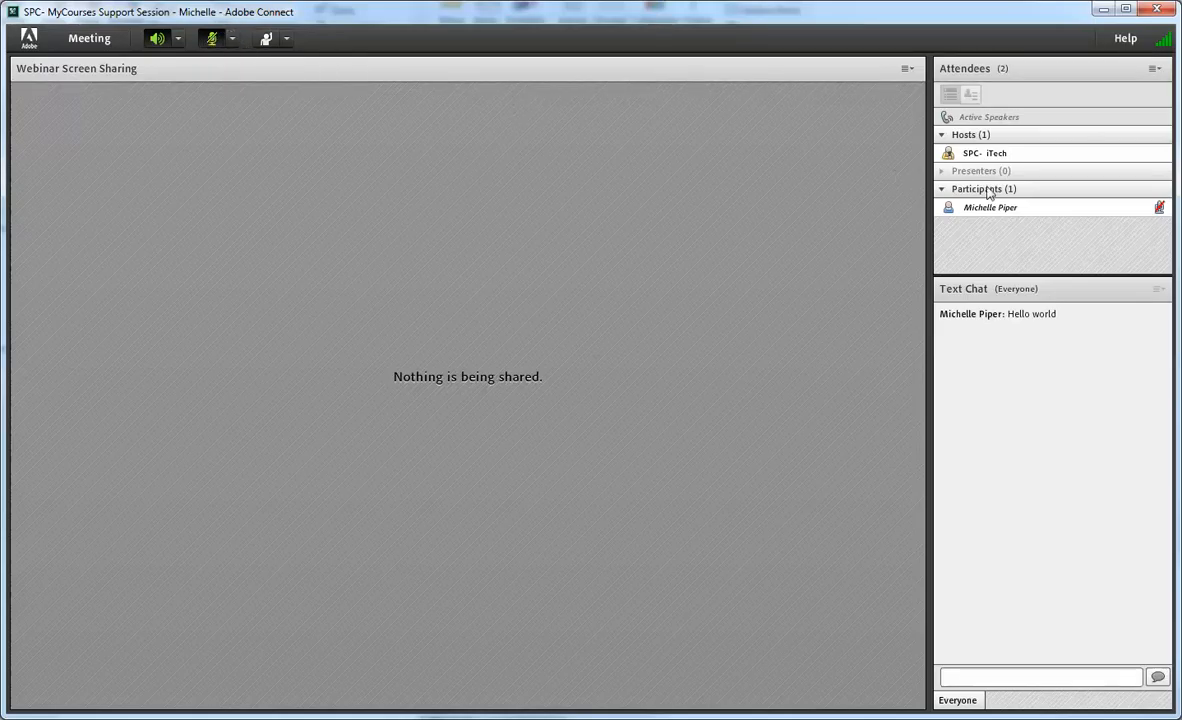
pyautogui.click(990, 207)
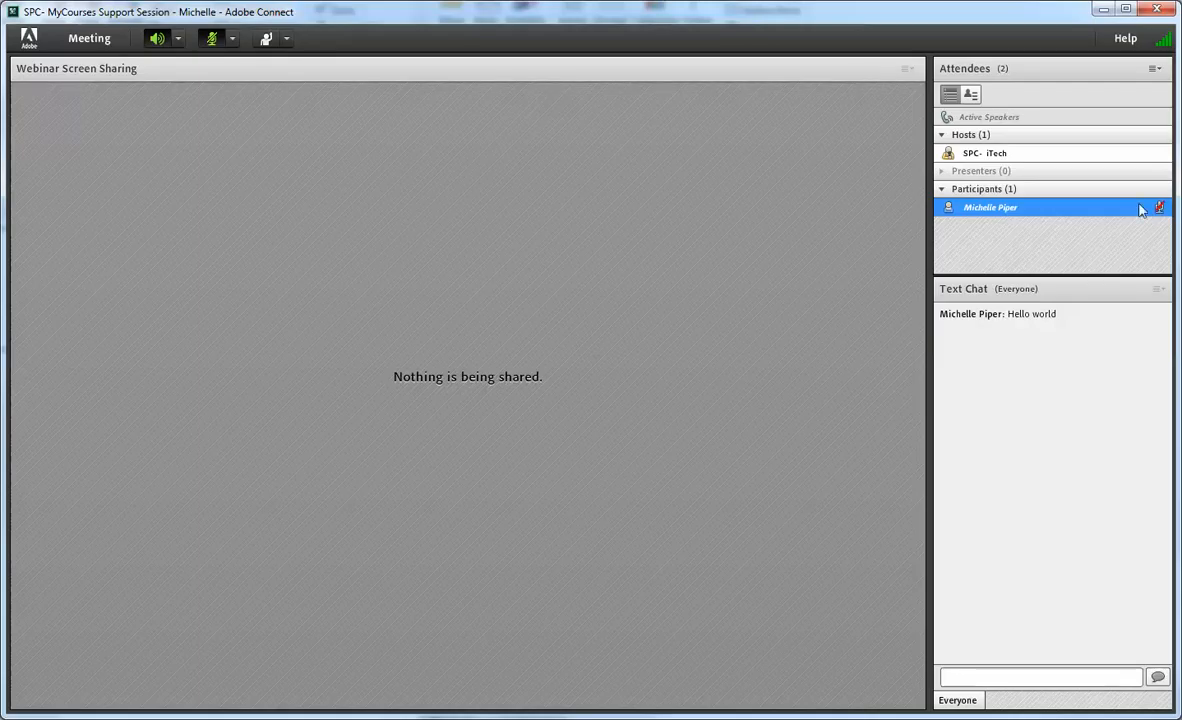
pyautogui.click(233, 38)
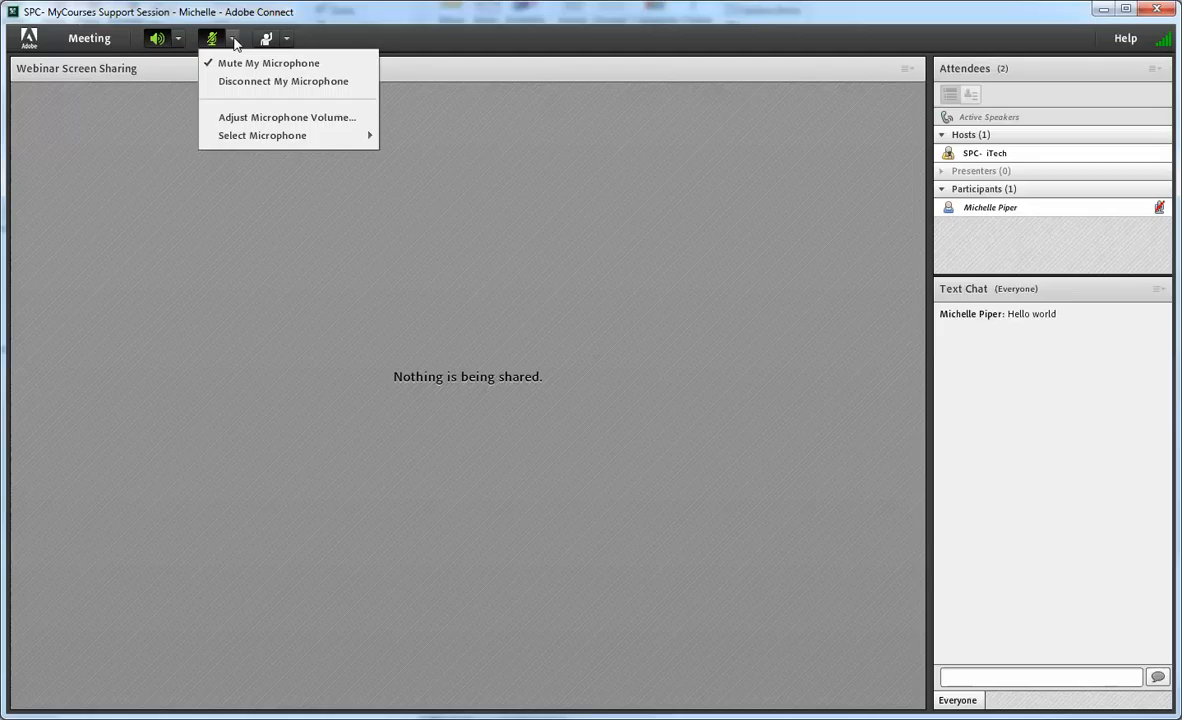
pyautogui.moveTo(262, 135)
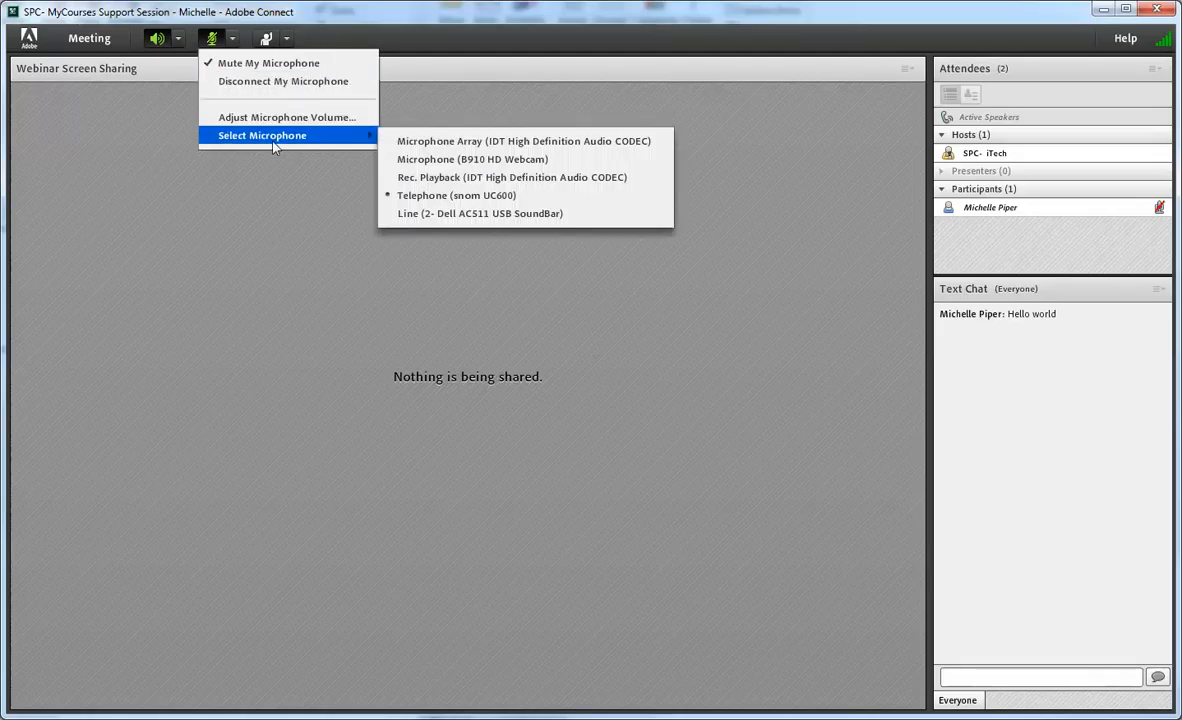
pyautogui.moveTo(287, 117)
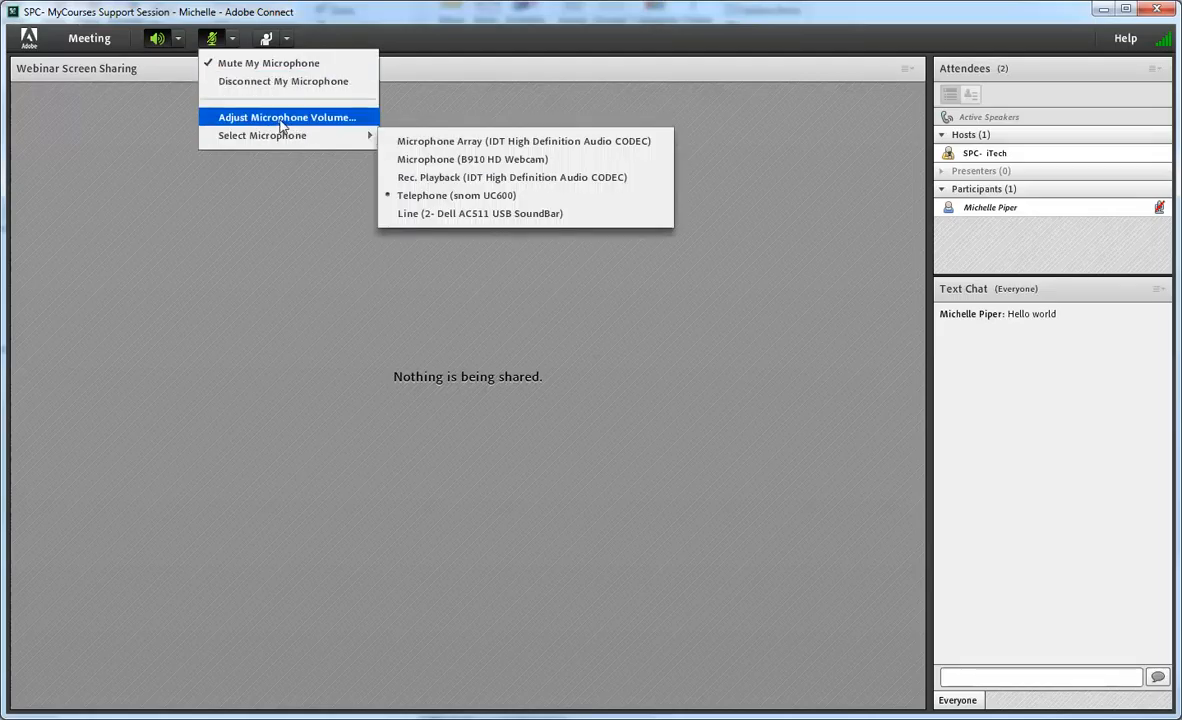
pyautogui.moveTo(287, 117)
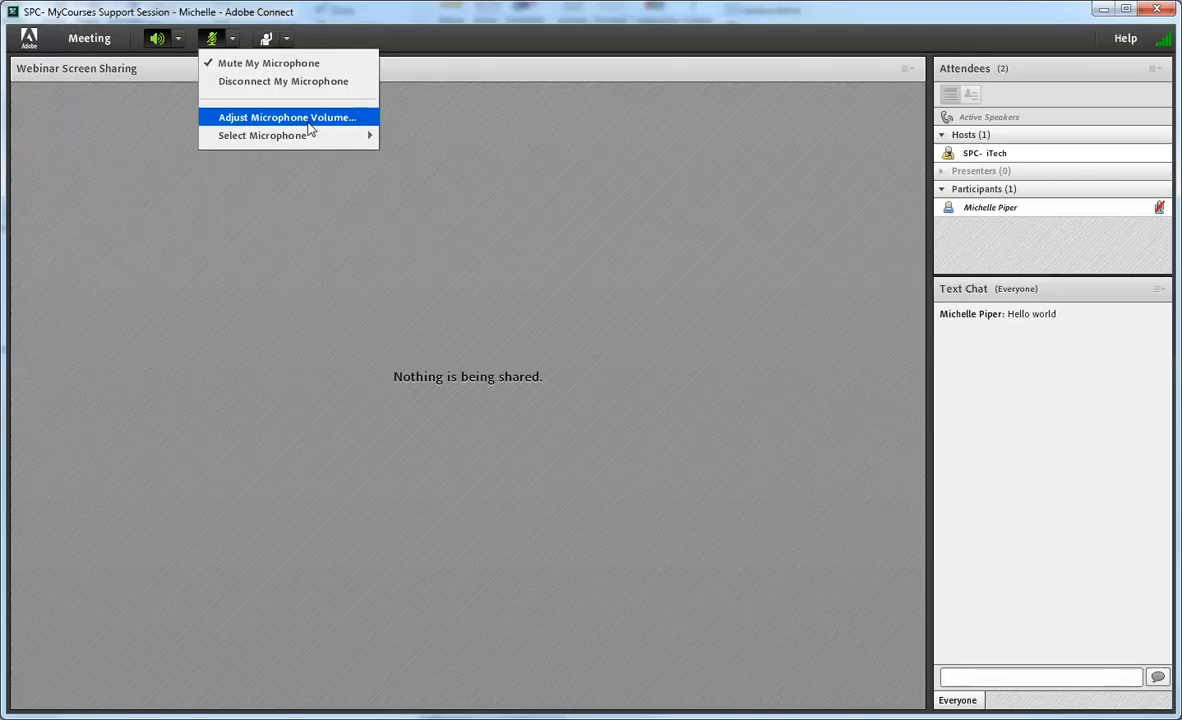
pyautogui.moveTo(283, 81)
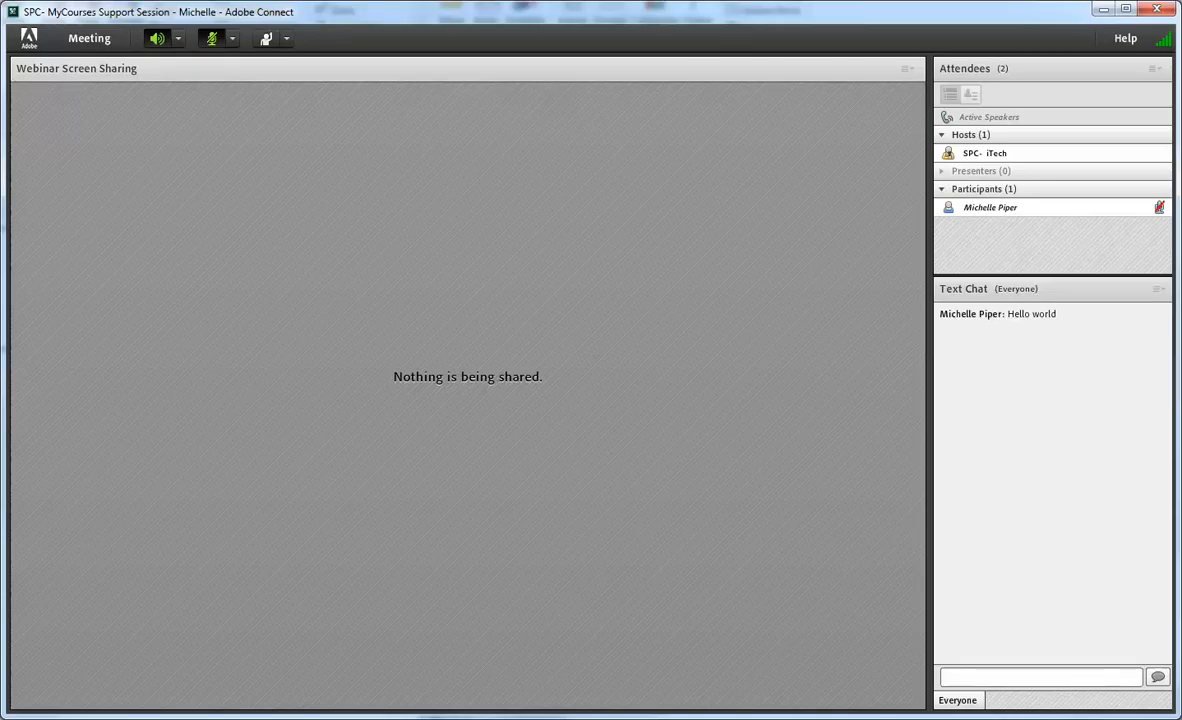
pyautogui.click(989, 207)
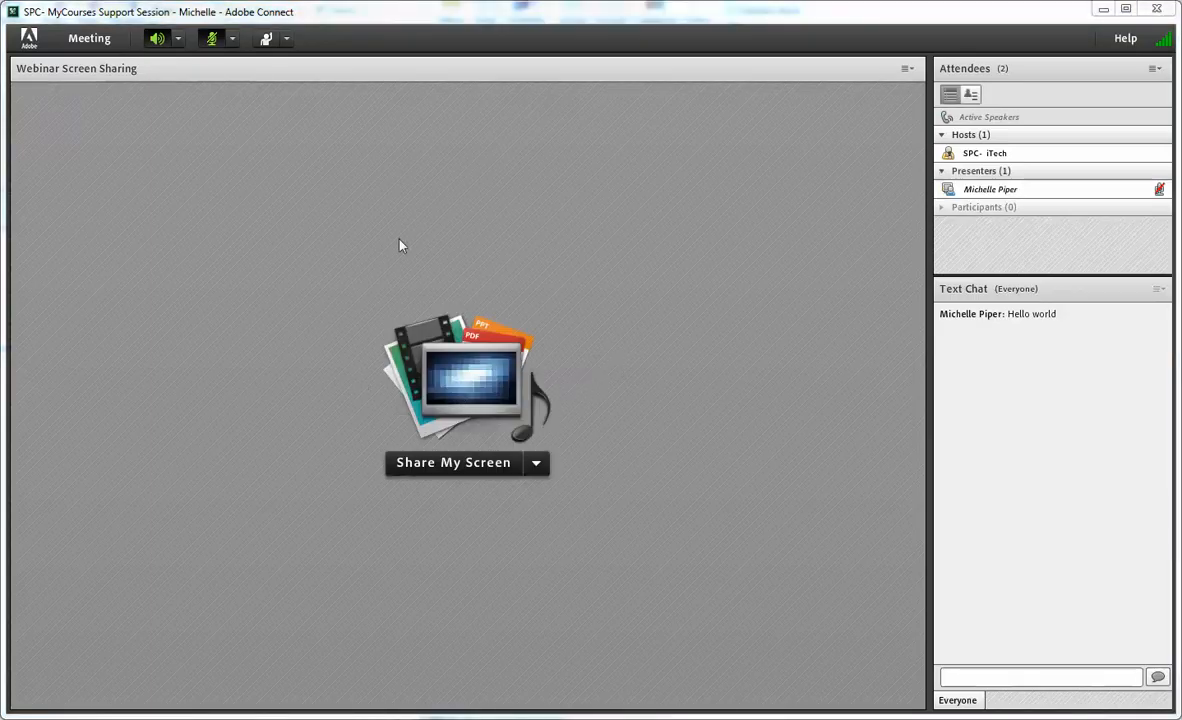
pyautogui.moveTo(500, 342)
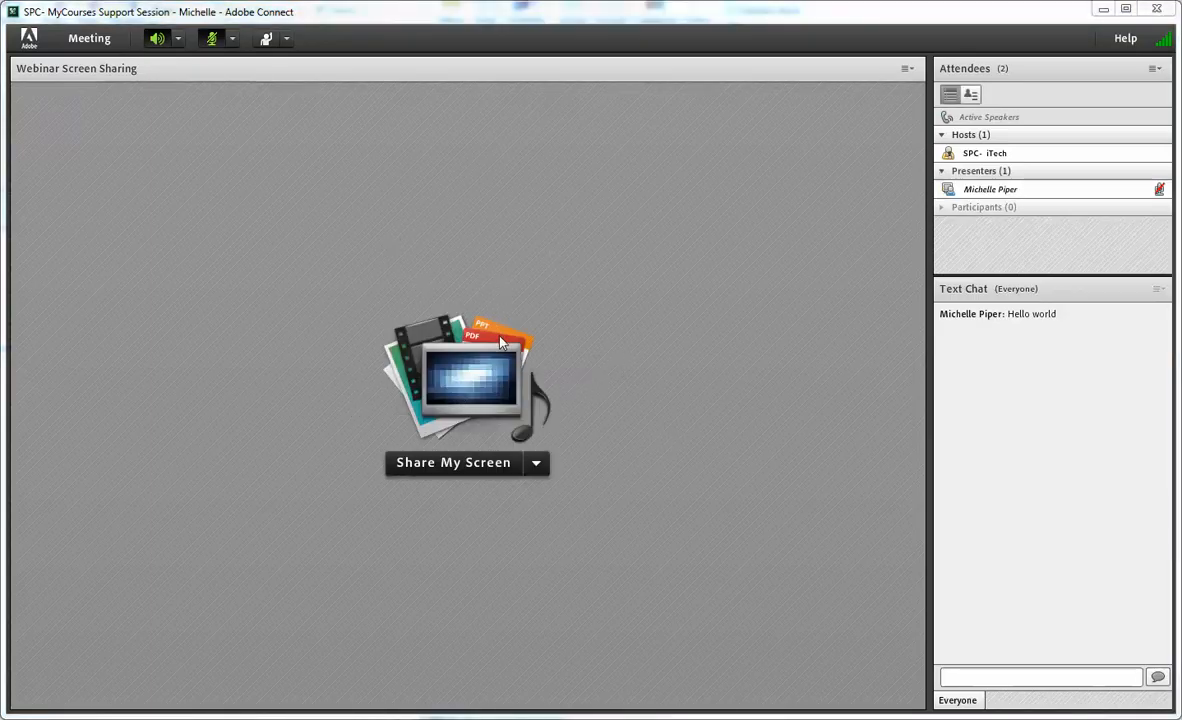
pyautogui.moveTo(537, 462)
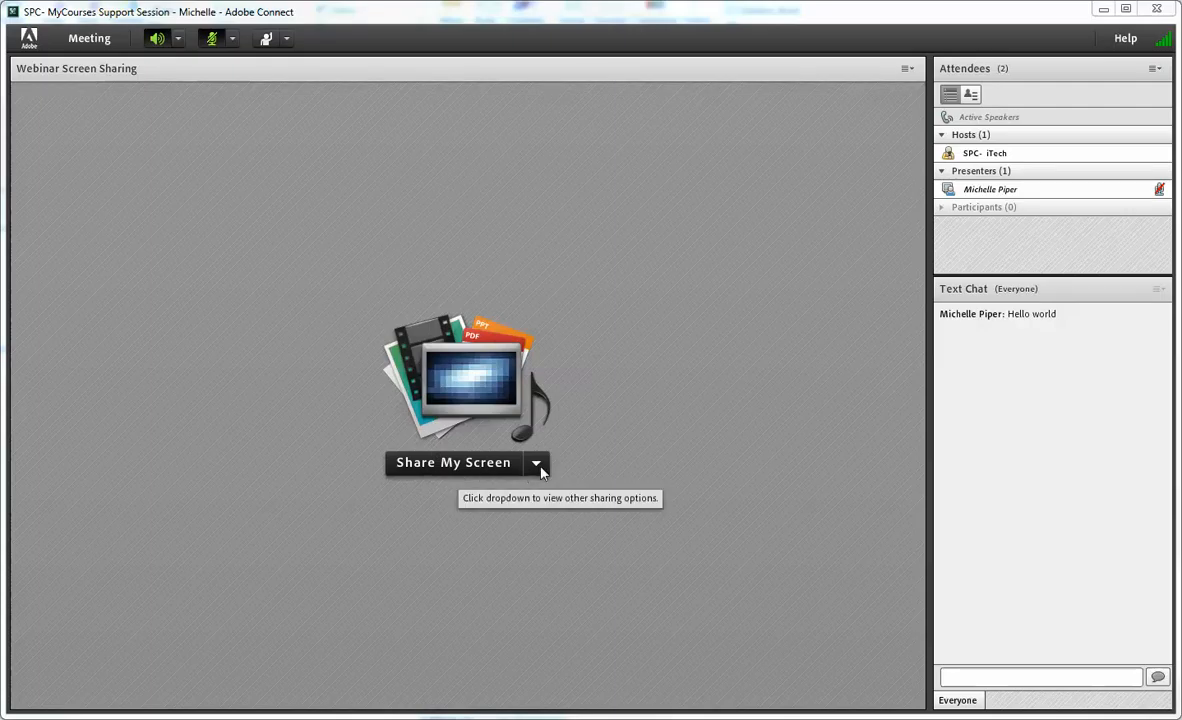
# - Review the sharing options and choose Share My Screen
pyautogui.click(536, 462)
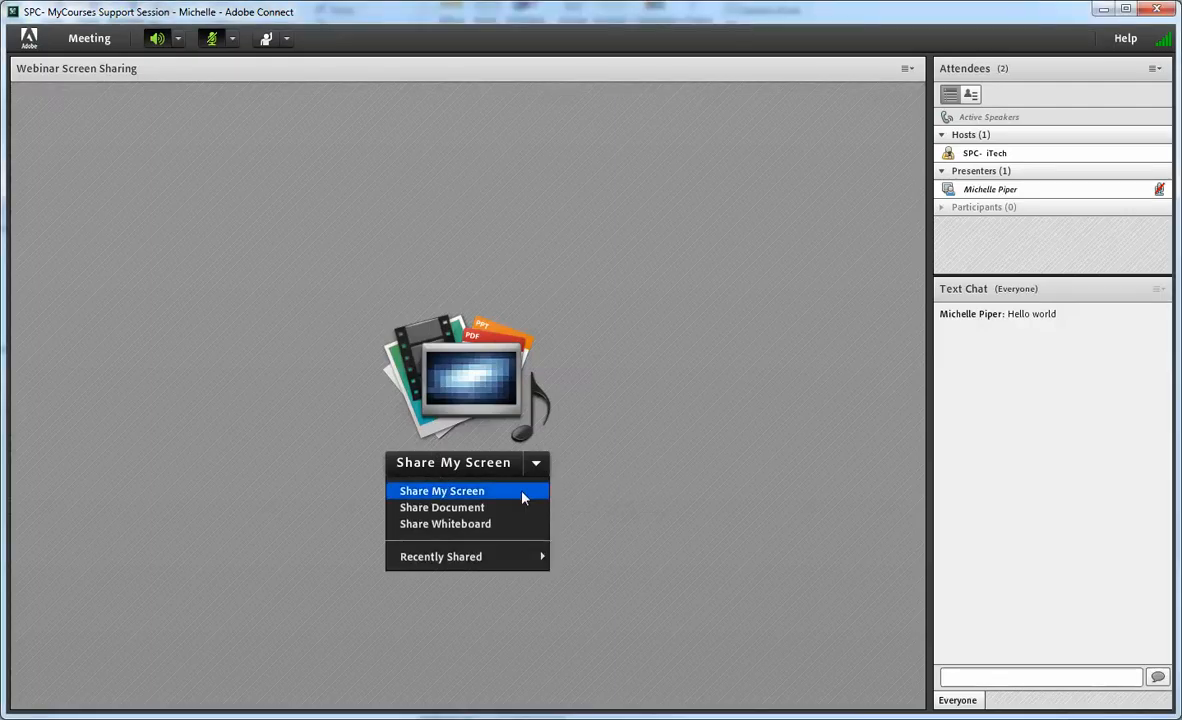
pyautogui.moveTo(510, 507)
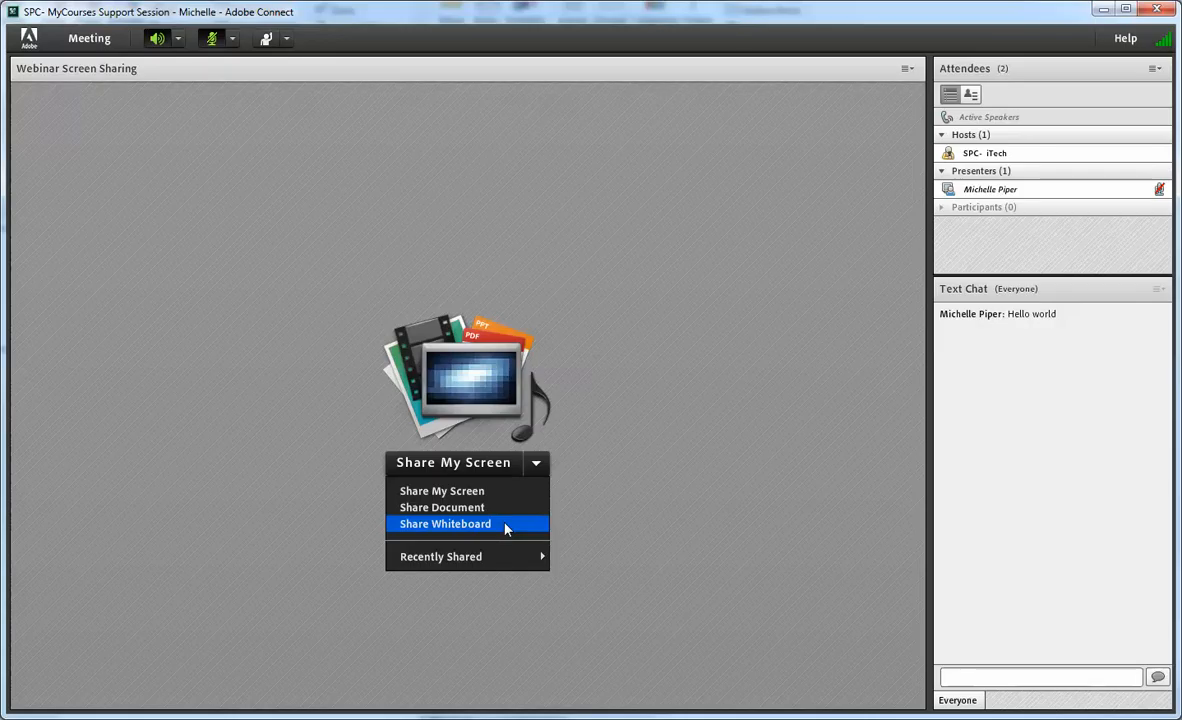
pyautogui.moveTo(440, 556)
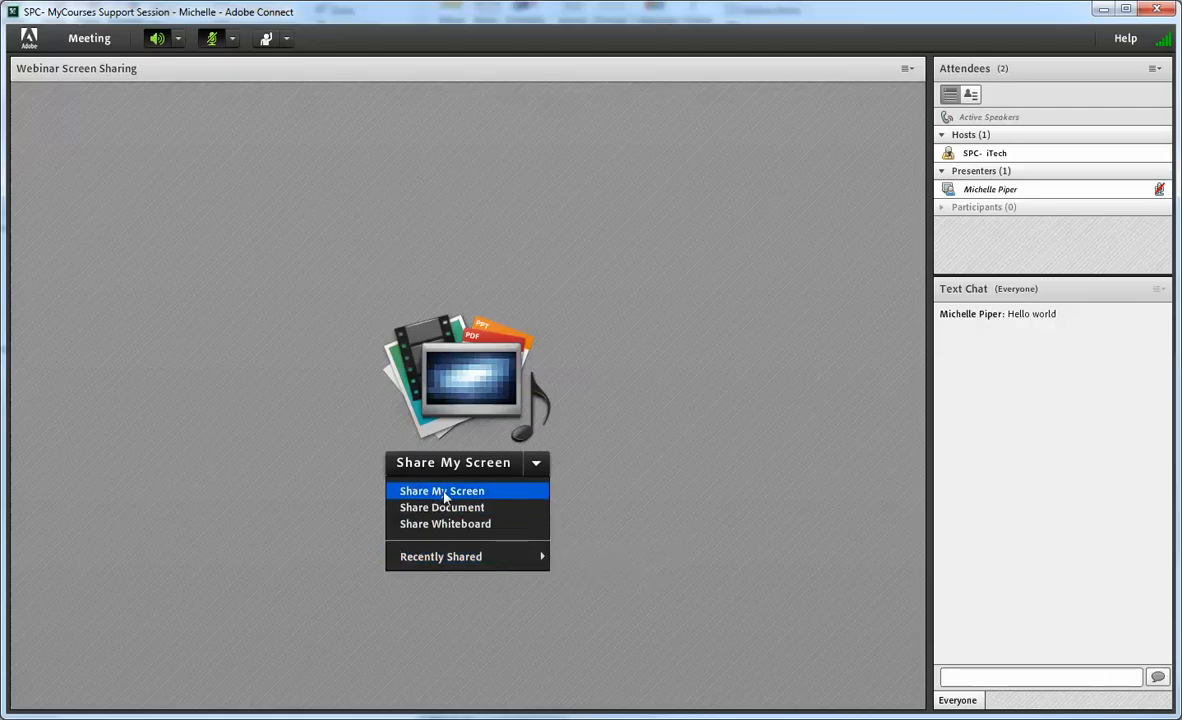
pyautogui.click(441, 490)
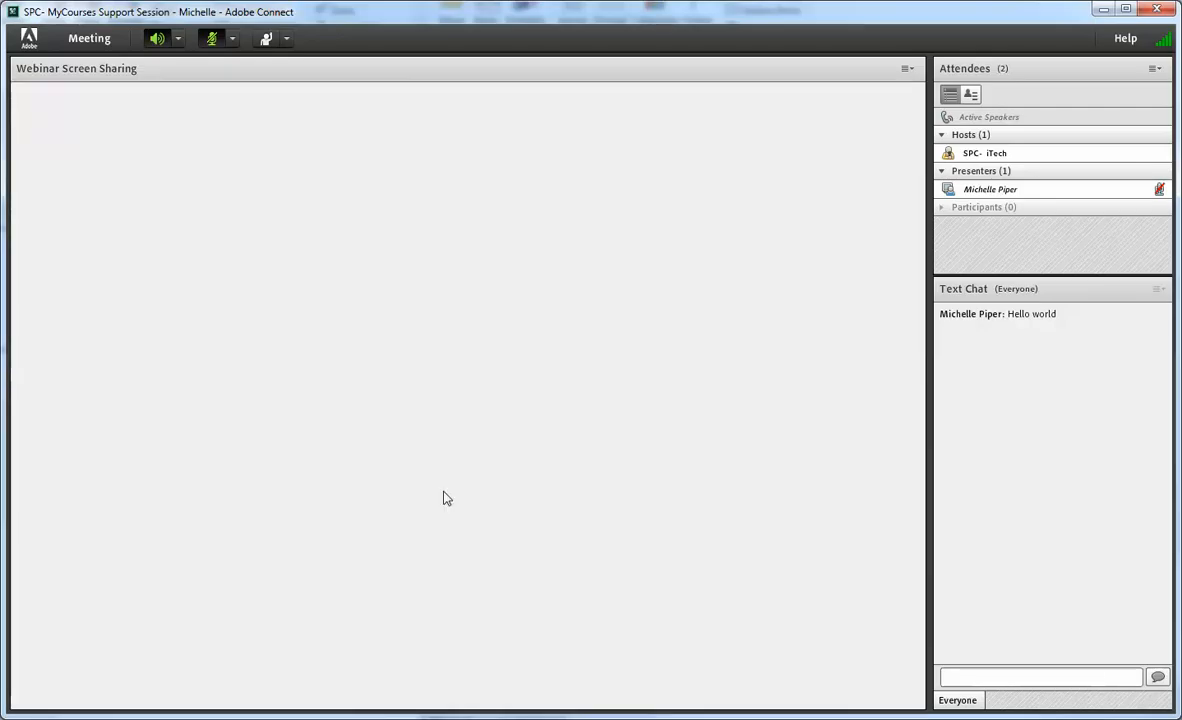
# - Browse Desktop, Applications and Windows lists, settling on the Firefox application on the Third Monitor
pyautogui.click(267, 38)
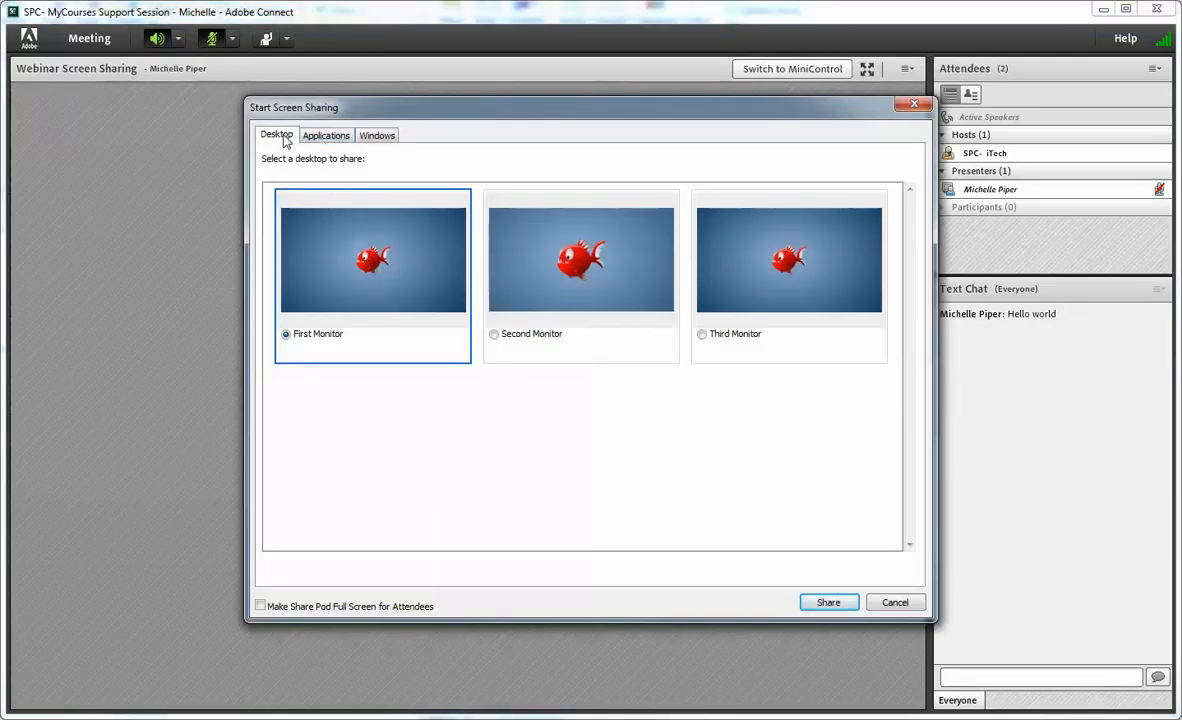
pyautogui.click(326, 135)
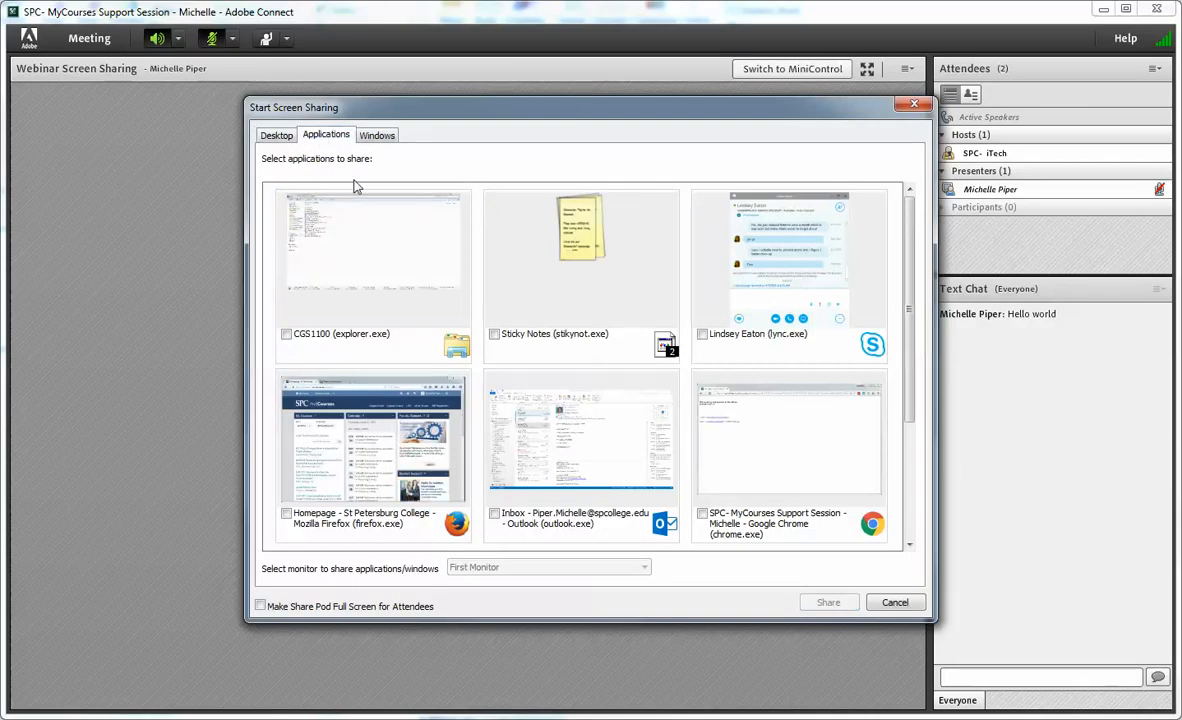
pyautogui.click(377, 134)
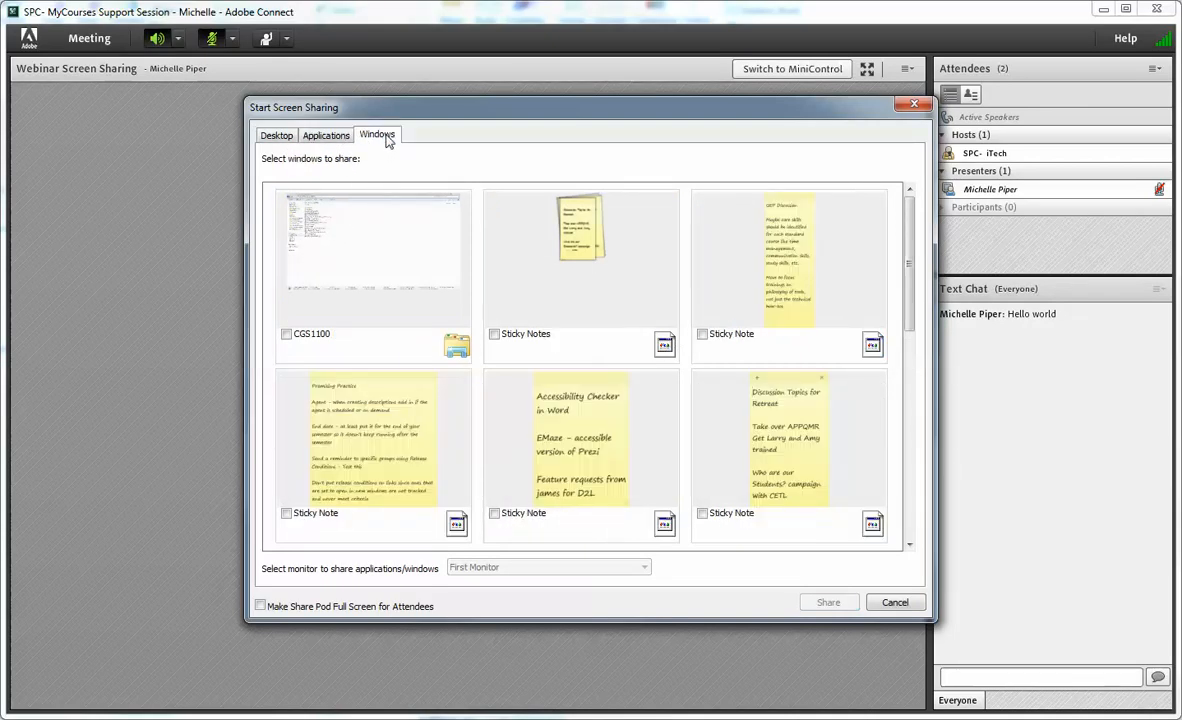
pyautogui.click(326, 134)
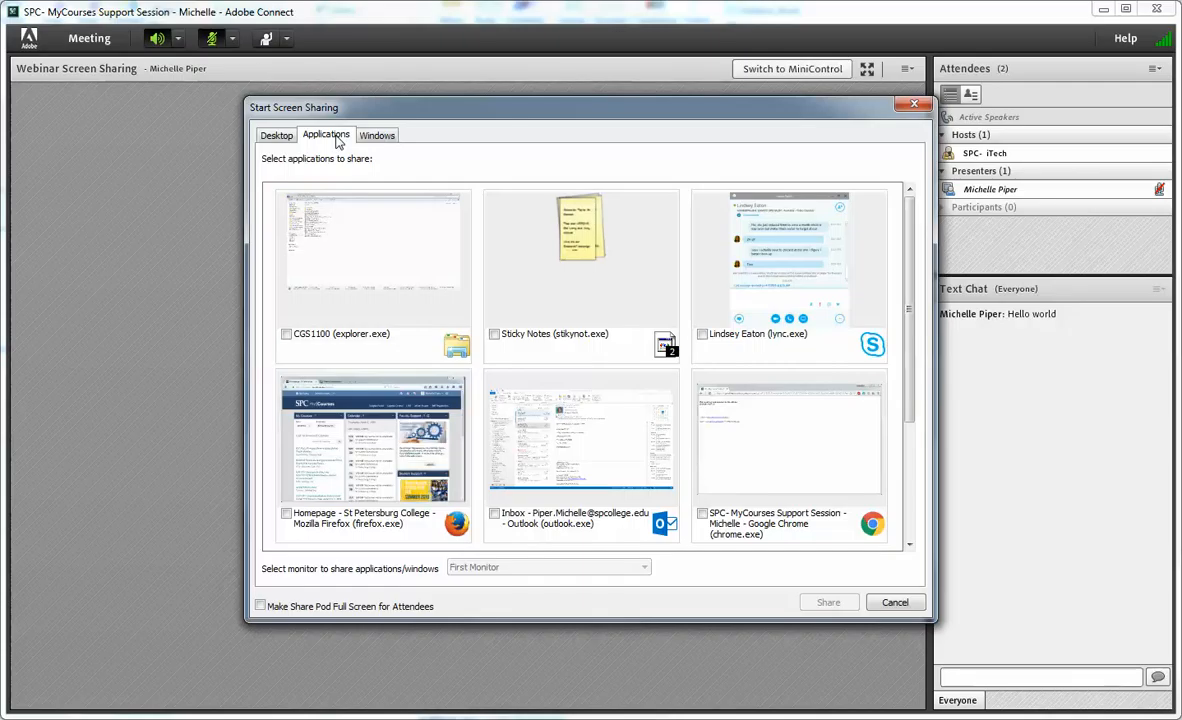
pyautogui.click(276, 135)
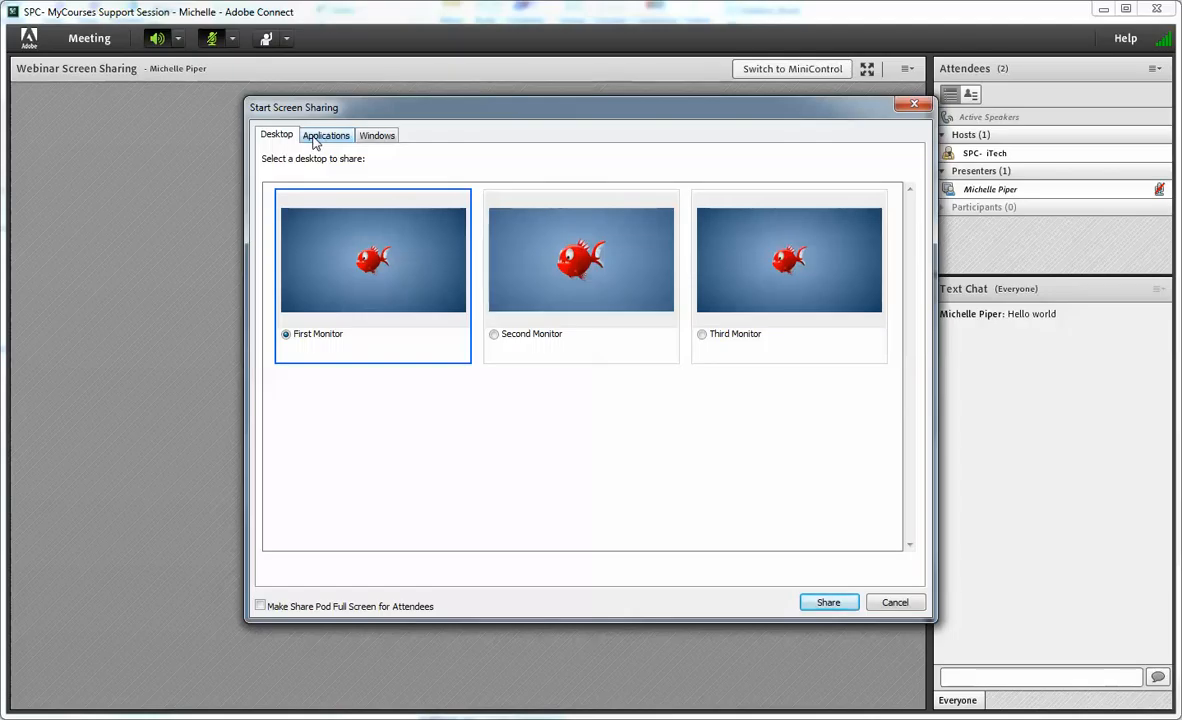
pyautogui.click(326, 135)
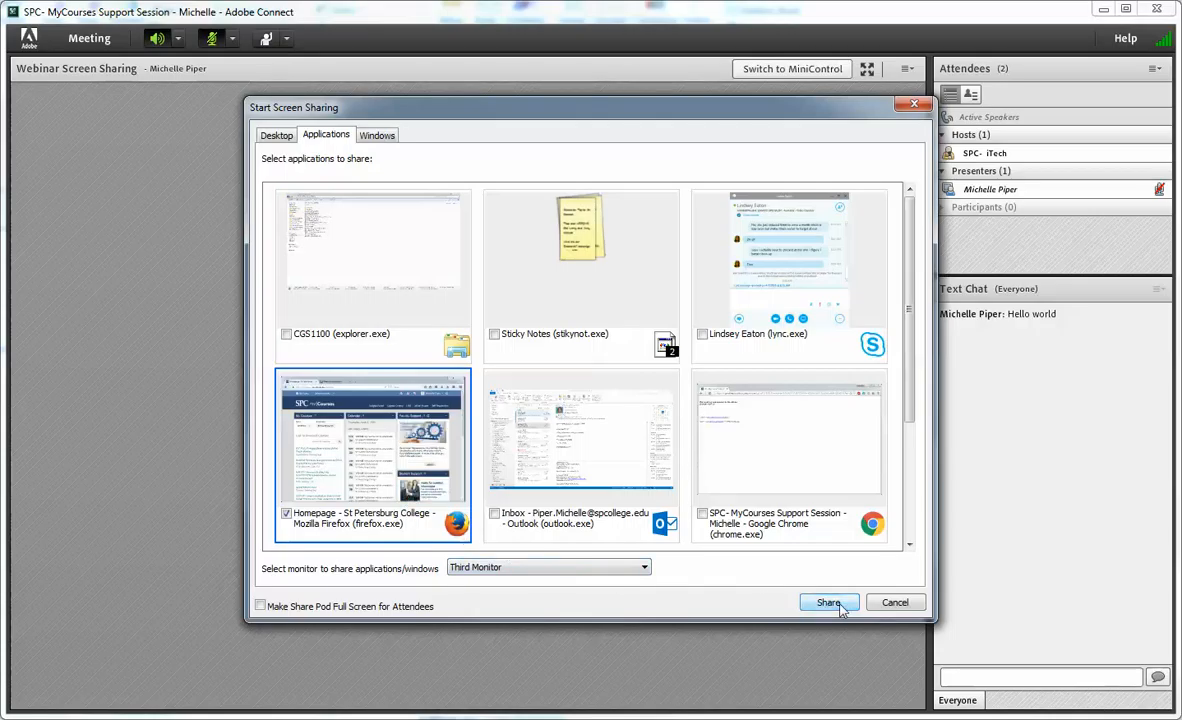
# - Share the Firefox application, leaving the Currently Sharing mini control on screen
pyautogui.click(828, 602)
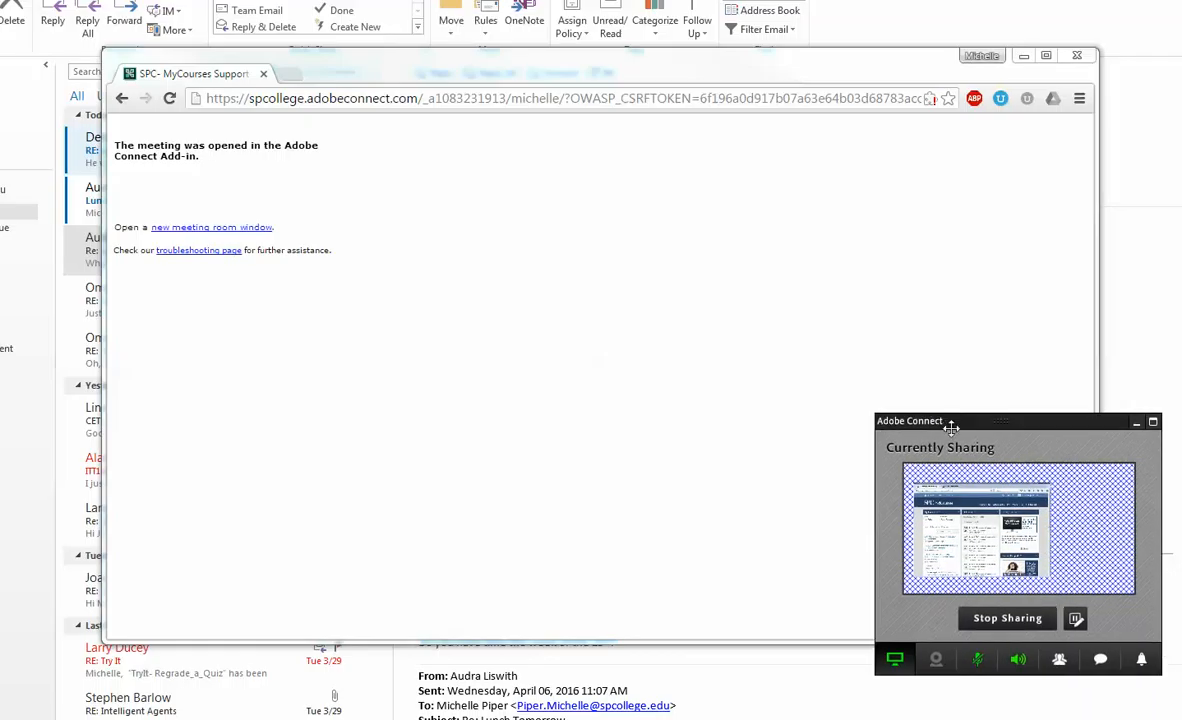
pyautogui.moveTo(1032, 612)
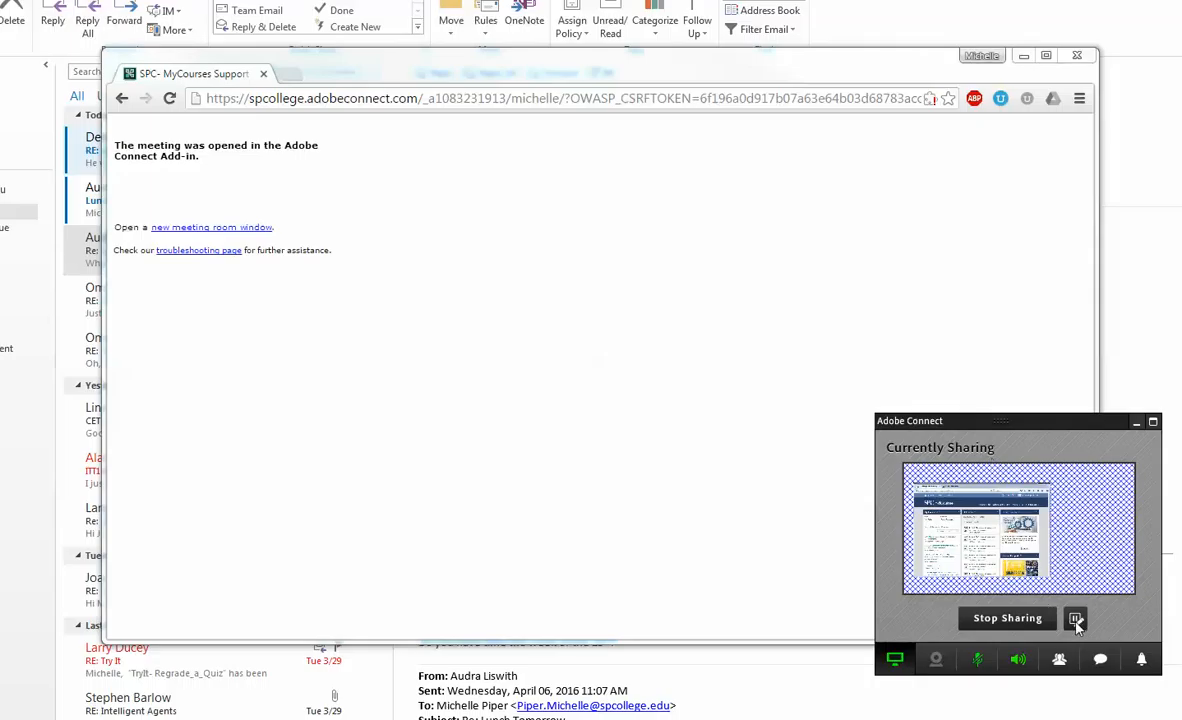
pyautogui.moveTo(1075, 618)
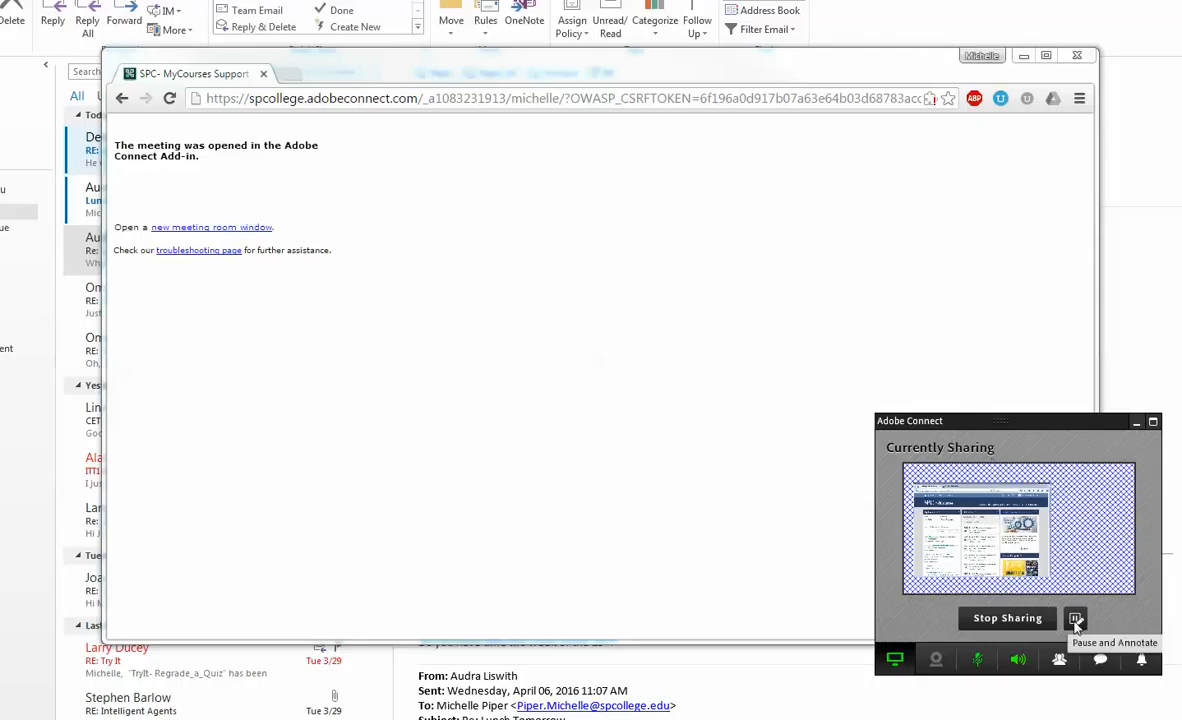